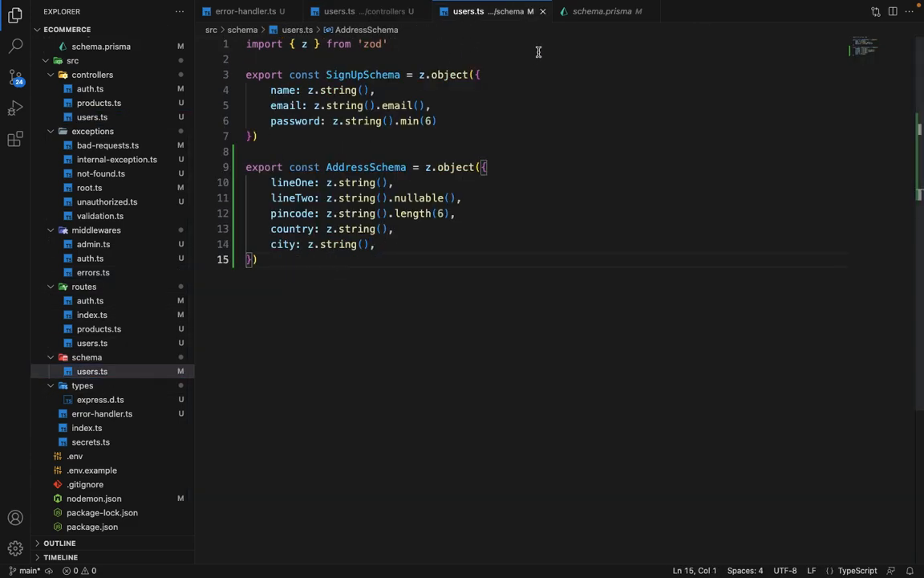
Step: In controllers/users.ts, select addAddress's user-lookup try/catch block for removal
{"action": "left_click", "coordinate": [339, 12]}
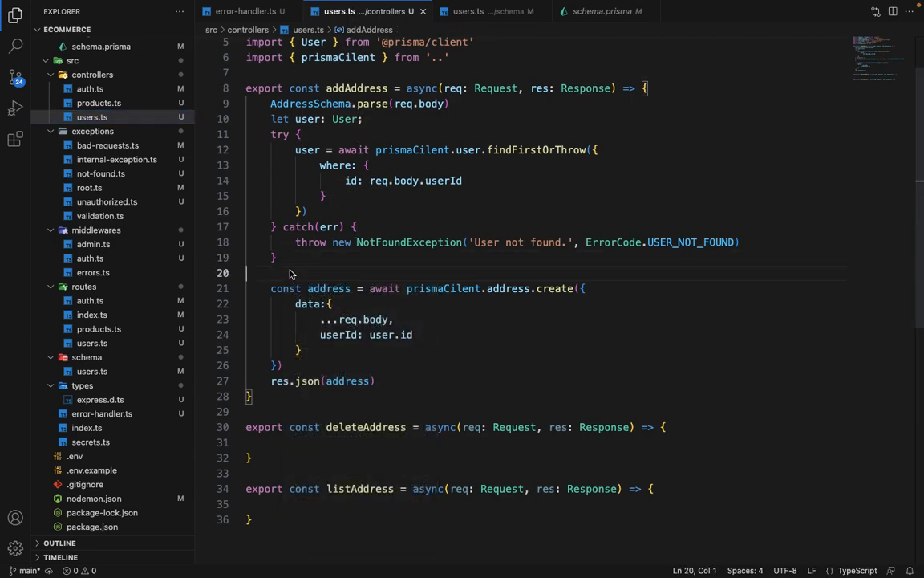
{"action": "left_click_drag", "start_coordinate": [452, 102], "coordinate": [276, 256]}
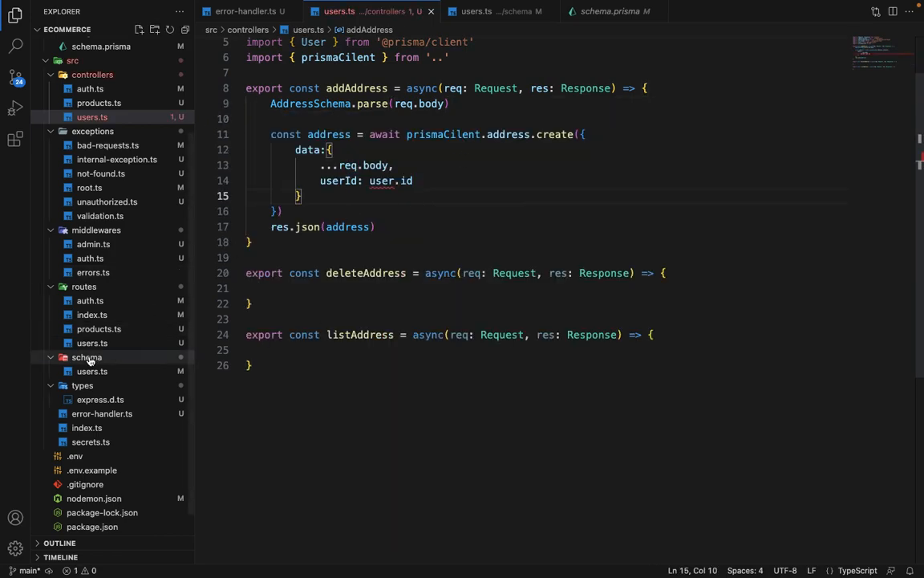
Step: Remove adminMiddleware from the address route in routes/users.ts, then start prefixing userId with req
{"action": "left_click", "coordinate": [92, 342]}
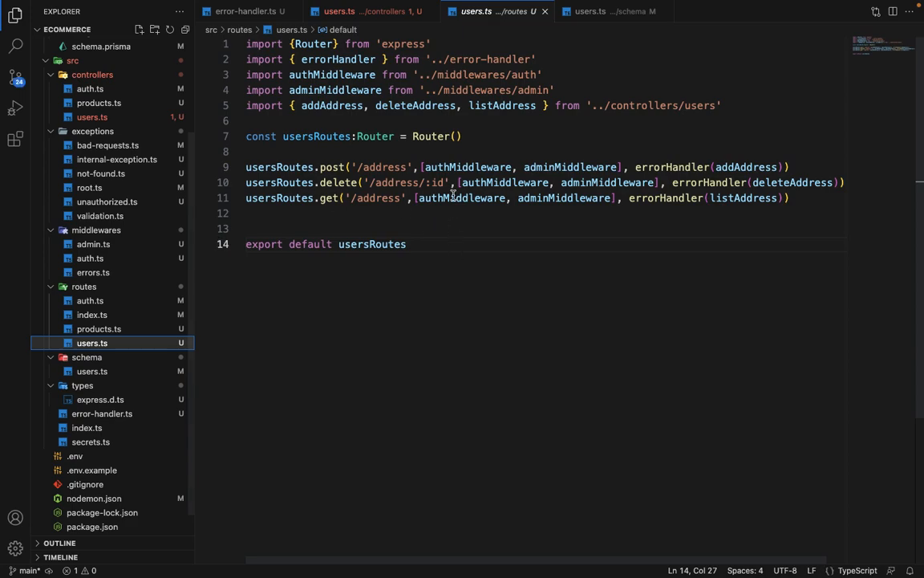
{"action": "double_click", "coordinate": [569, 167]}
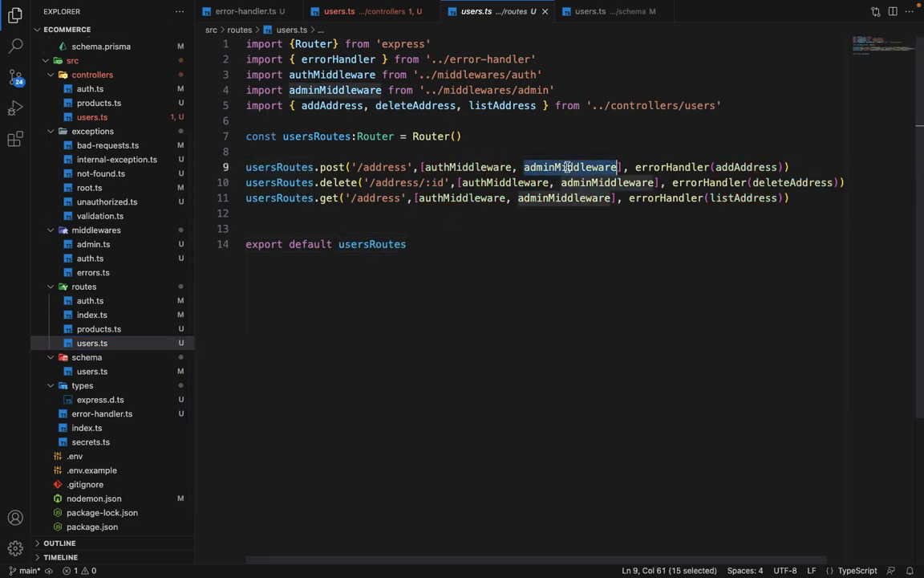
{"action": "key", "text": "Delete"}
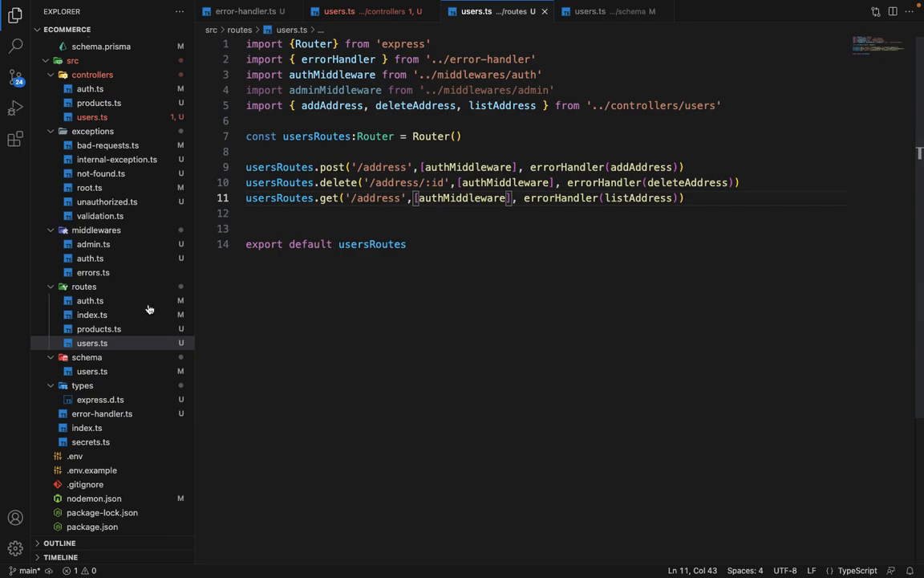
{"action": "left_click", "coordinate": [92, 117]}
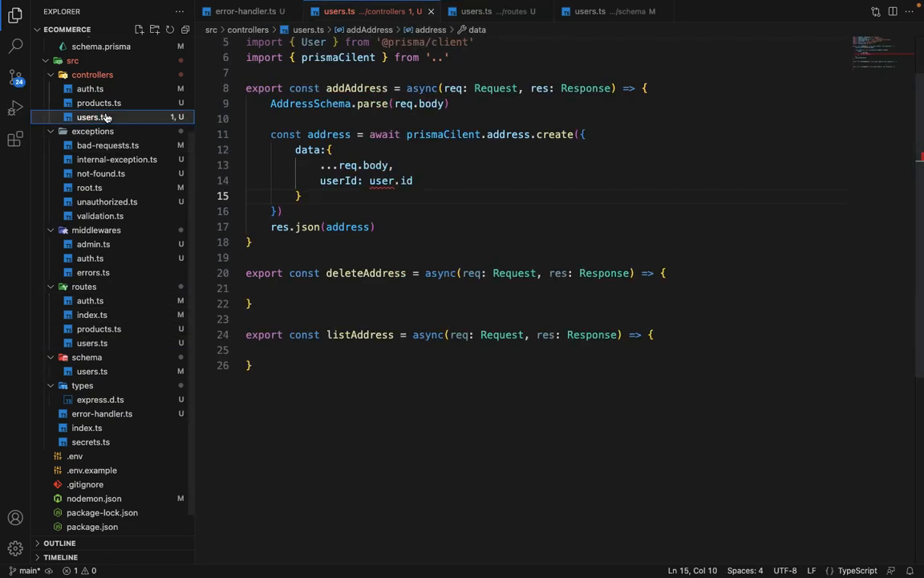
{"action": "mouse_move", "coordinate": [373, 118]}
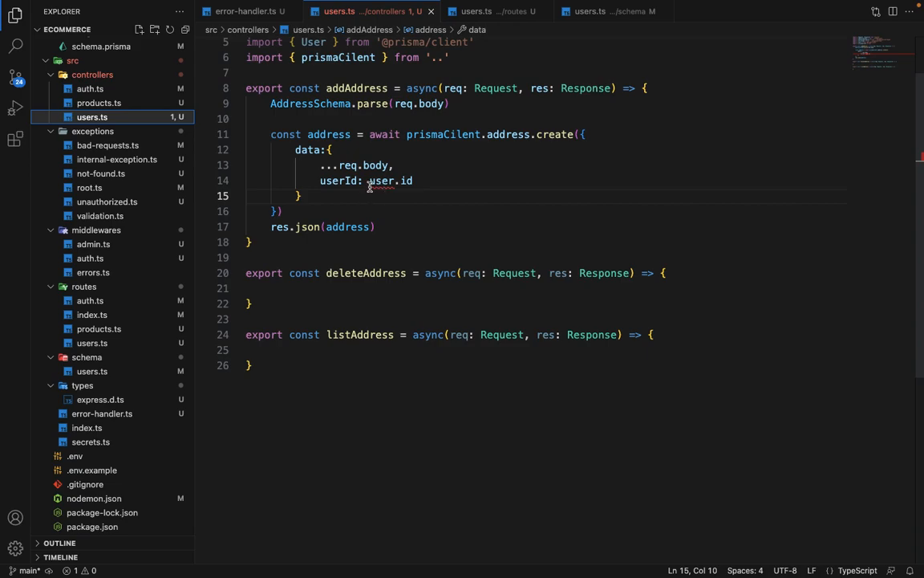
{"action": "type", "text": "req."}
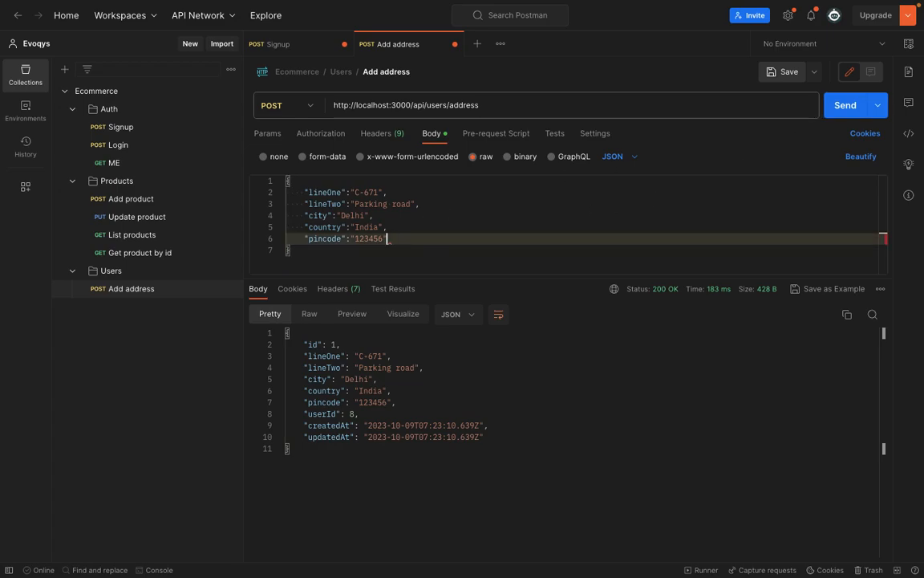
Step: Send the Add address POST request in Postman and check the response
{"action": "left_click", "coordinate": [849, 105]}
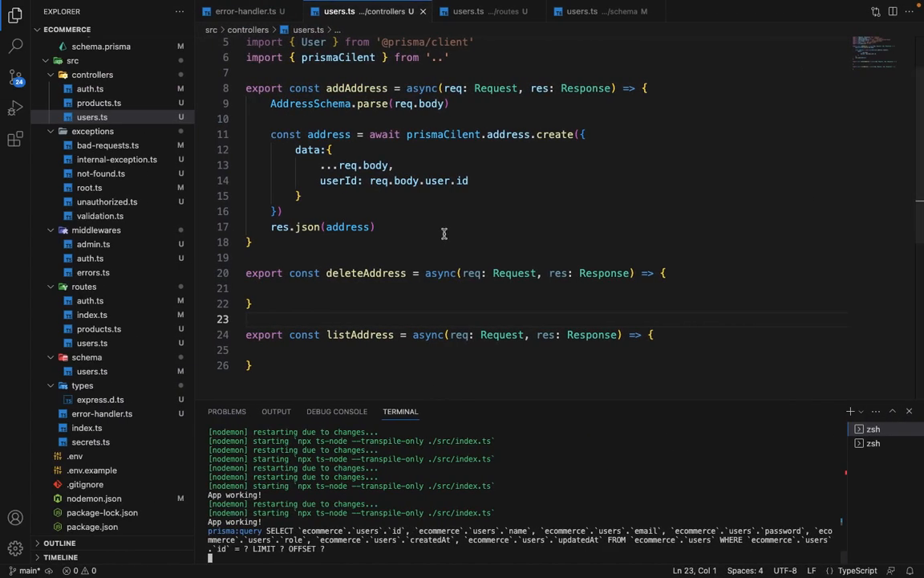
Step: Resend the Add address request after switching userId to req.user.id
{"action": "scroll", "scroll_direction": "down", "scroll_amount": 3}
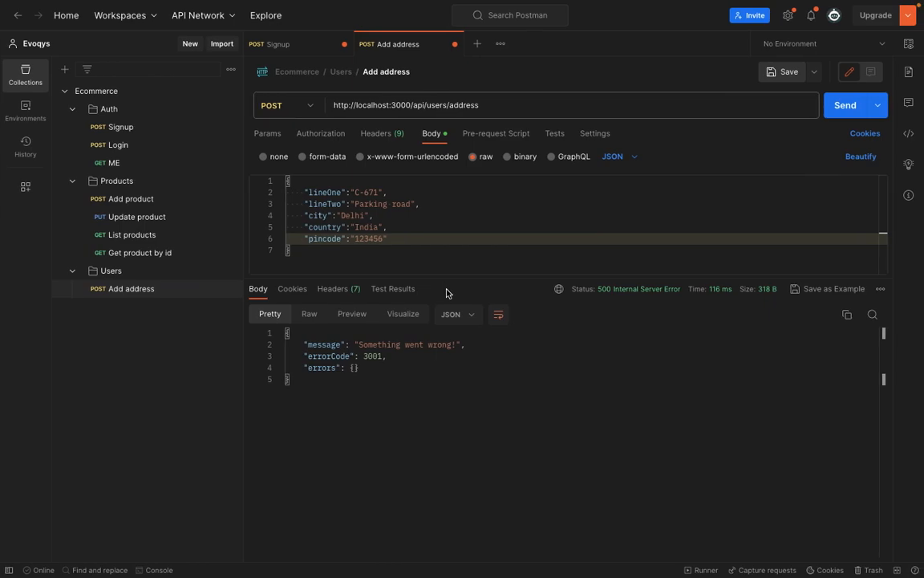
{"action": "left_click", "coordinate": [856, 105]}
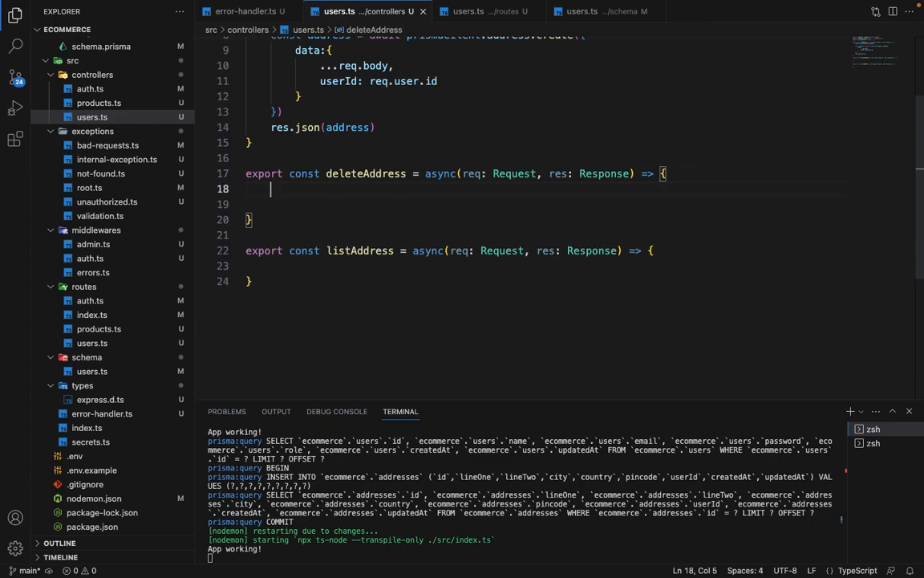
Step: Add a try/catch(err) to deleteAddress that throws new NotFoundException('Address not found.')
{"action": "type", "text": "try"}
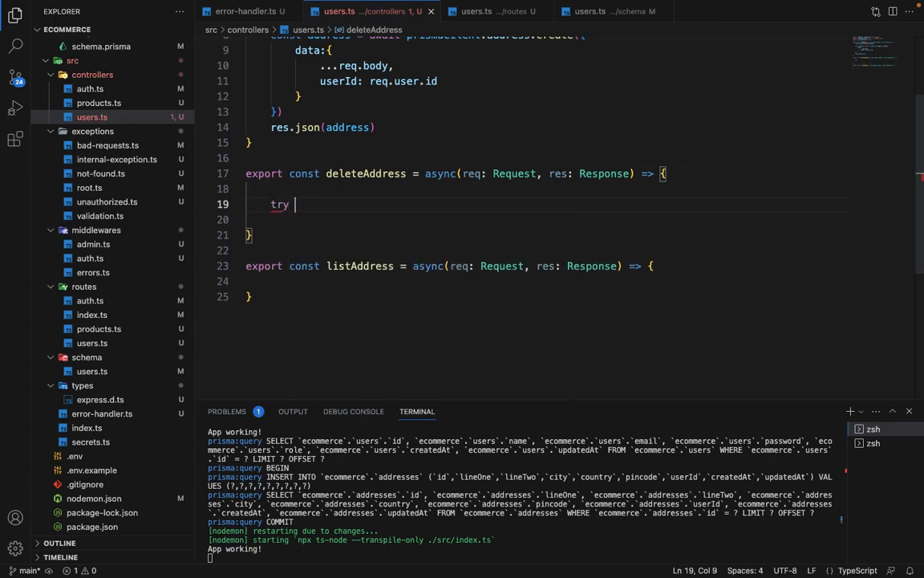
{"action": "type", "text": "} catch"}
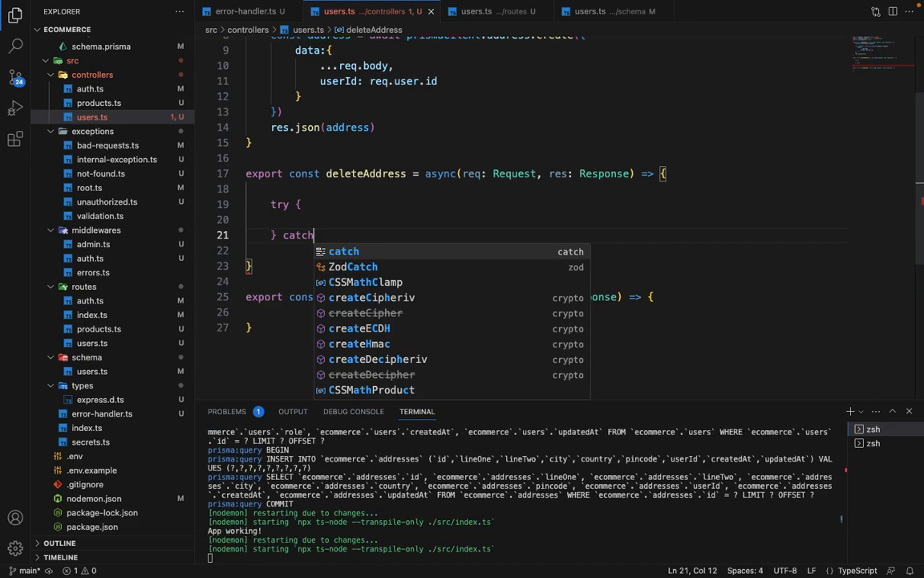
{"action": "type", "text": "(err)"}
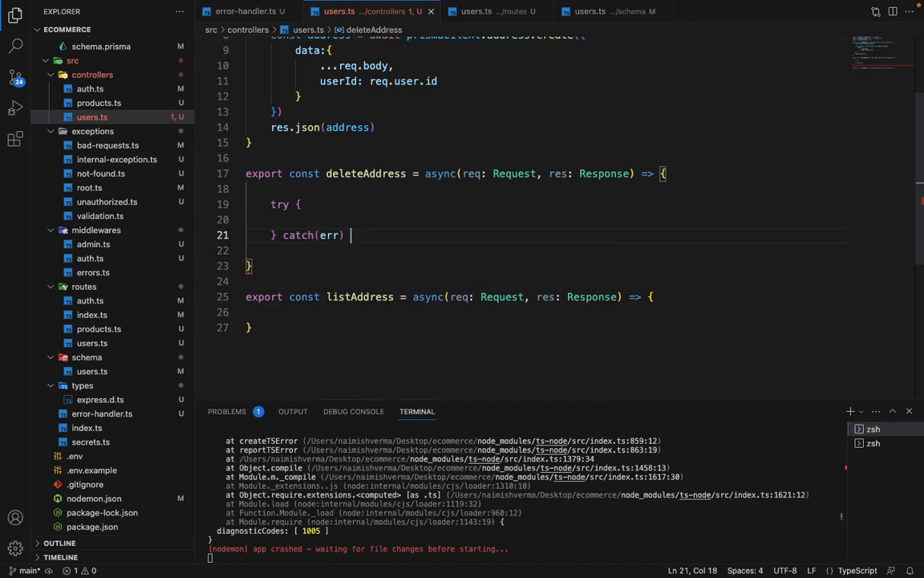
{"action": "type", "text": "{"}
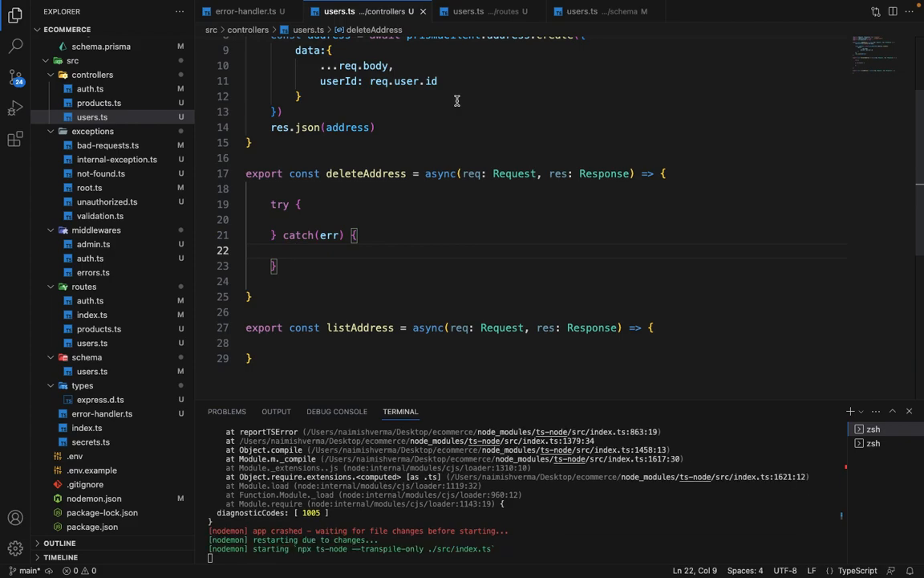
{"action": "type", "text": "throw"}
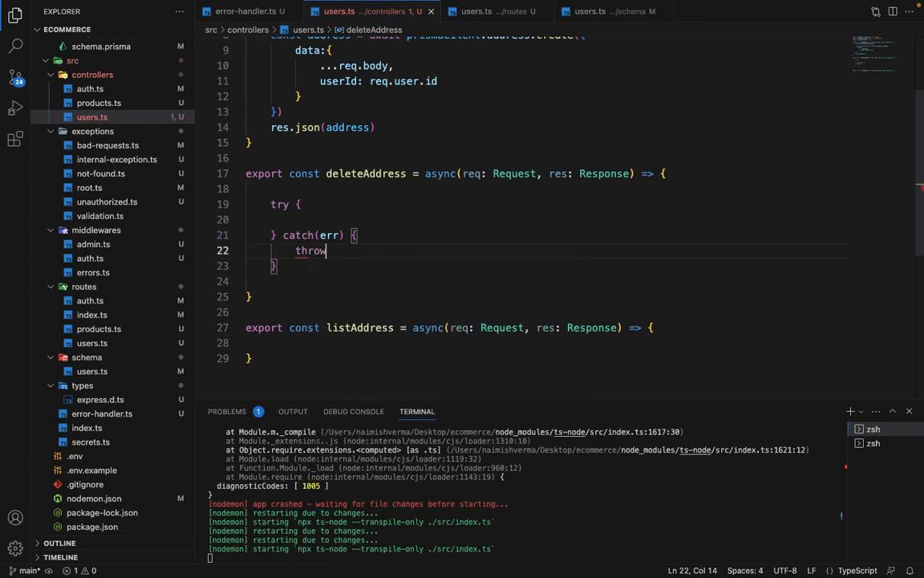
{"action": "type", "text": "new NotFoundException('Address not found.',"}
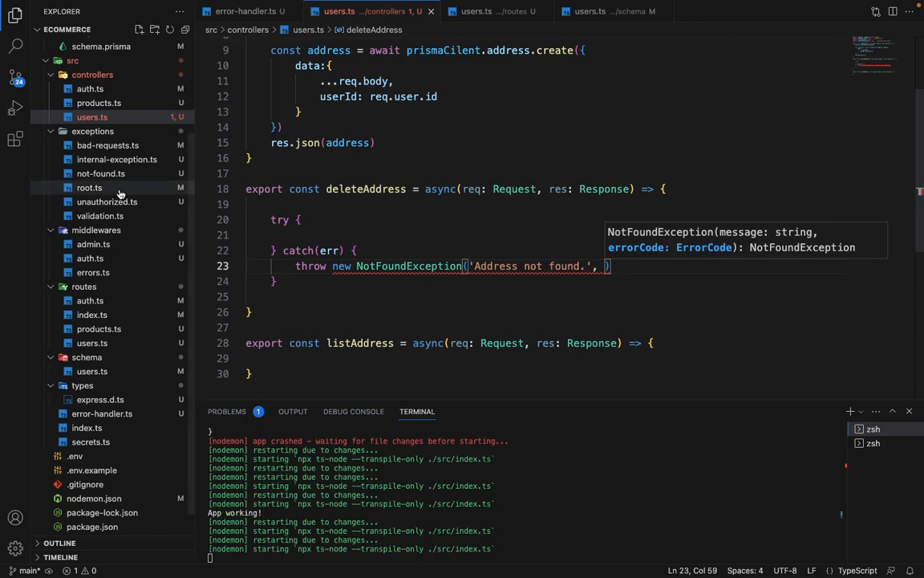
Step: Add ADDRESS_NOT_FOUND = 1004 to the ErrorCode enum in root.ts
{"action": "left_click", "coordinate": [91, 187]}
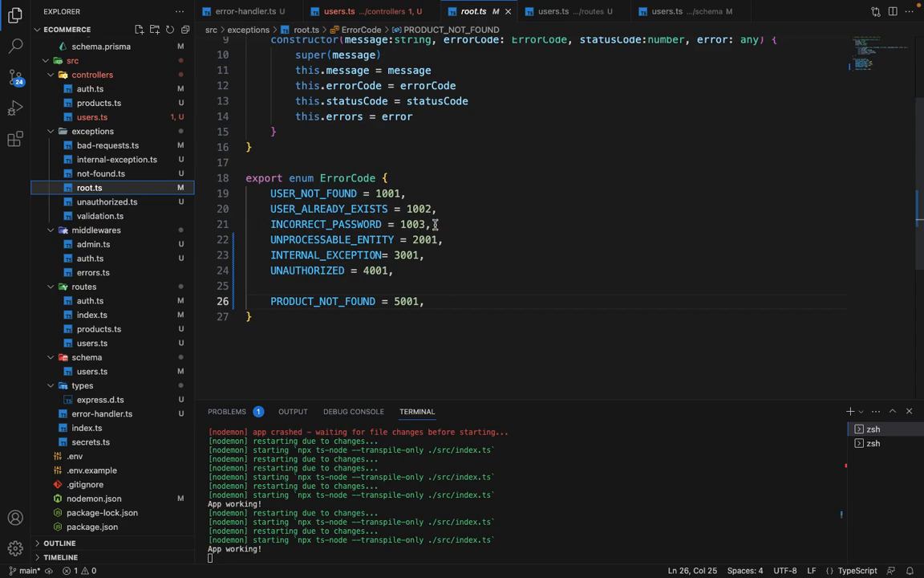
{"action": "type", "text": "ADDRESS_NOT"}
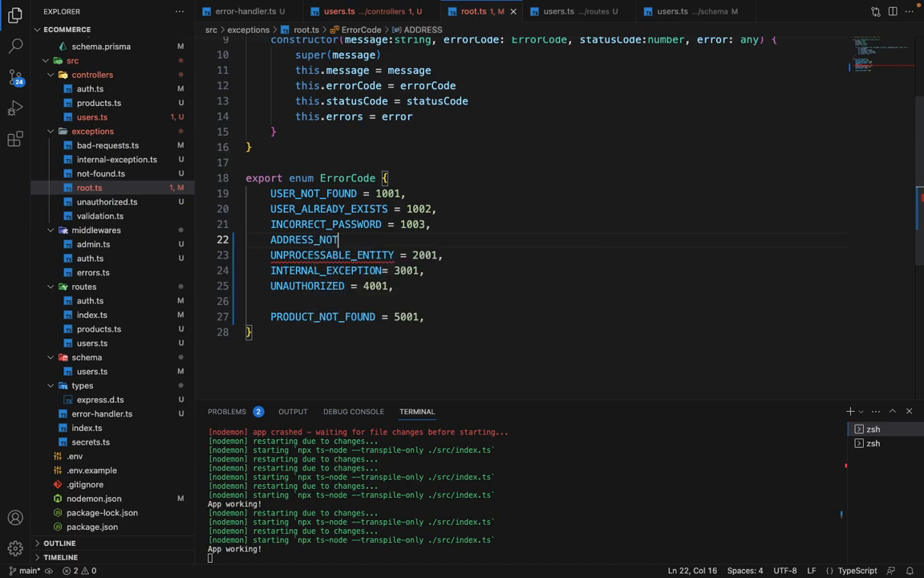
{"action": "type", "text": "_FOUND = 1004,"}
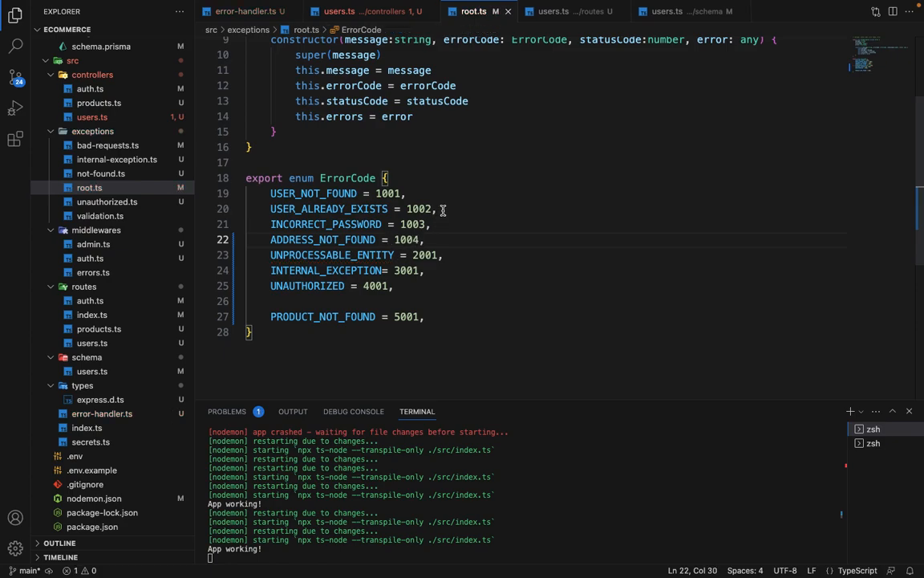
Step: Pass ErrorCode.ADDRESS_NOT_FOUND as NotFoundException's second argument, importing ErrorCode
{"action": "left_click", "coordinate": [346, 11]}
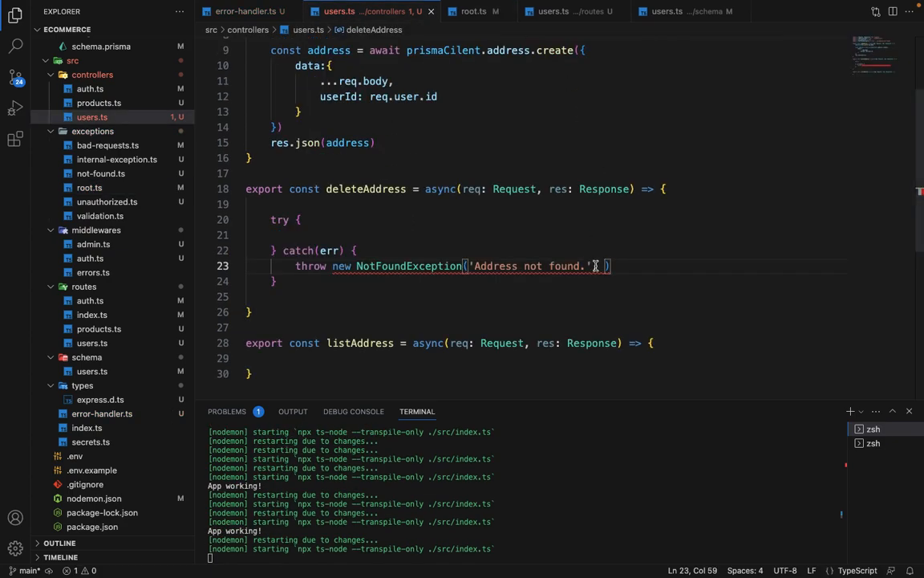
{"action": "type", "text": ", Er"}
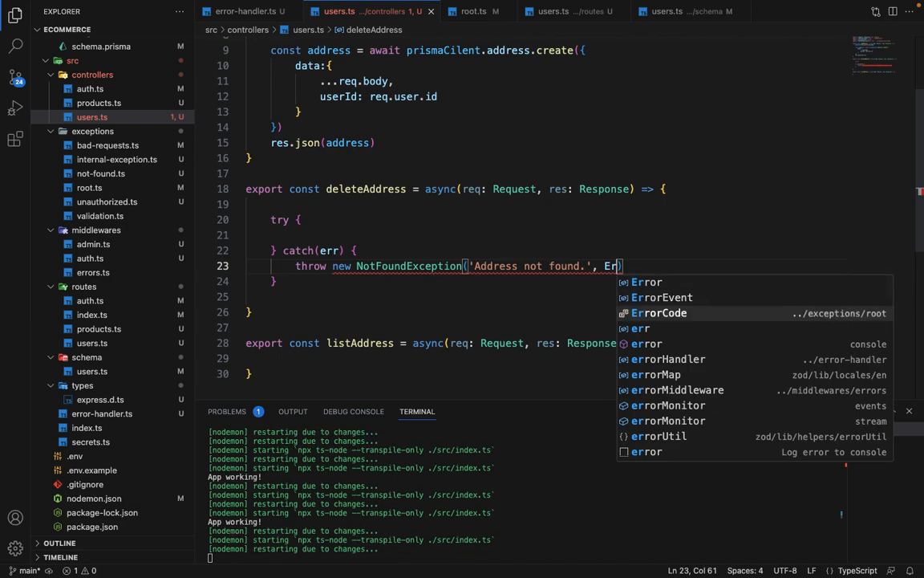
{"action": "type", "text": "rrorCode.U"}
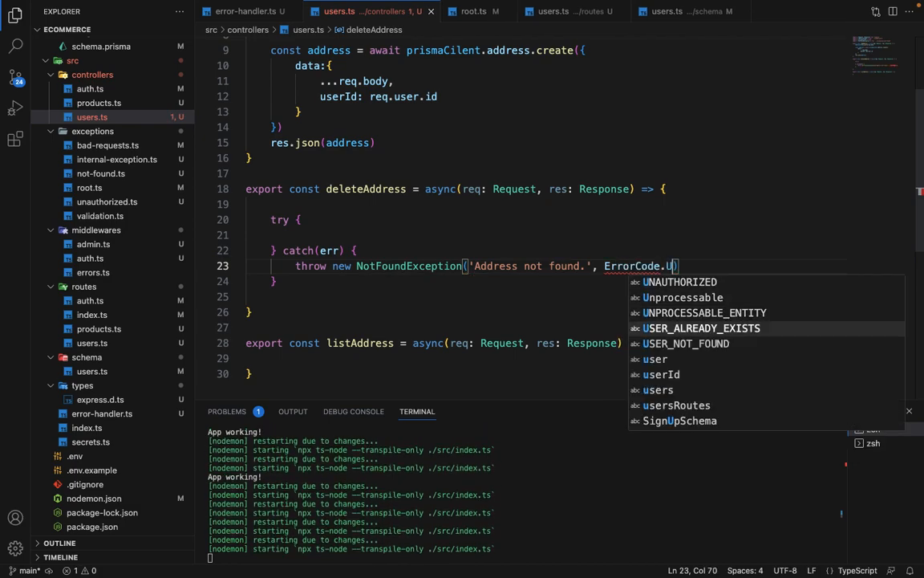
{"action": "type", "text": "Add"}
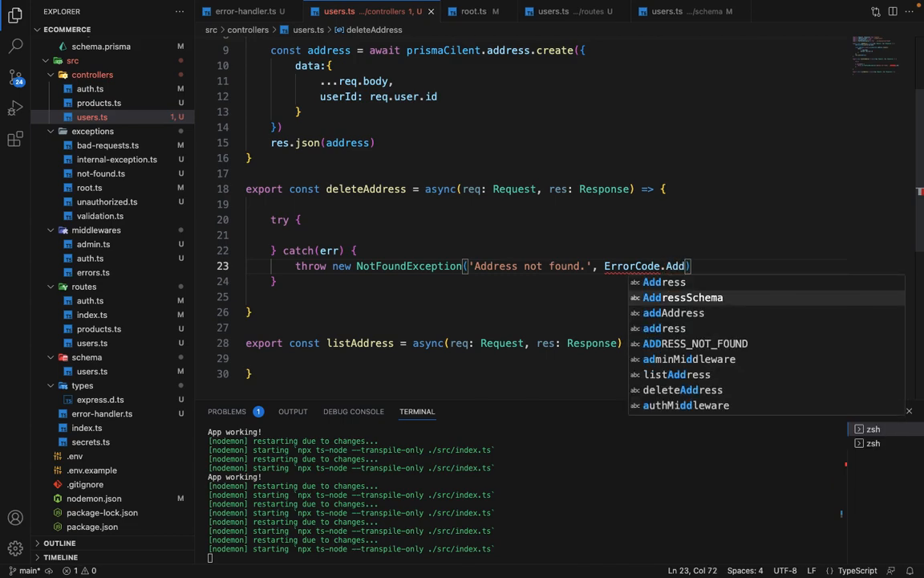
{"action": "left_click", "coordinate": [695, 343]}
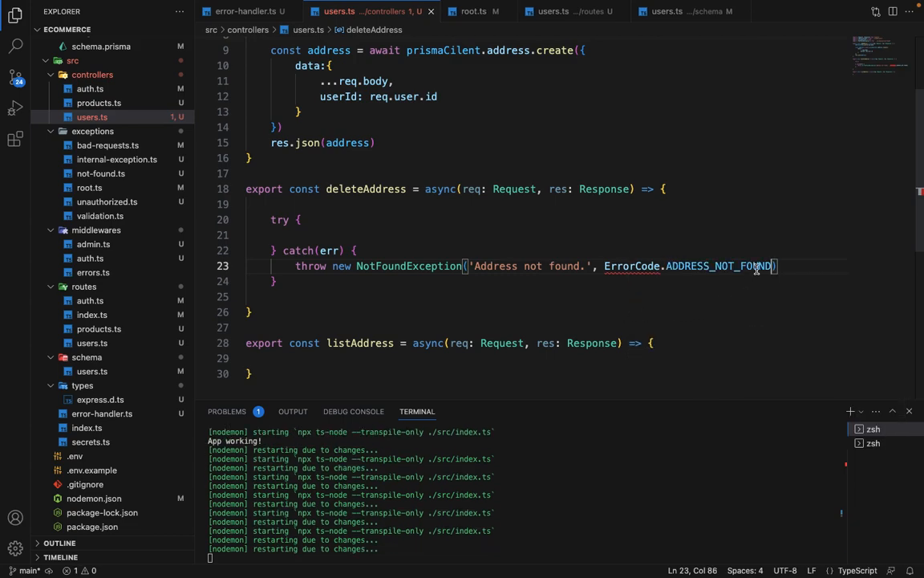
{"action": "mouse_move", "coordinate": [630, 266]}
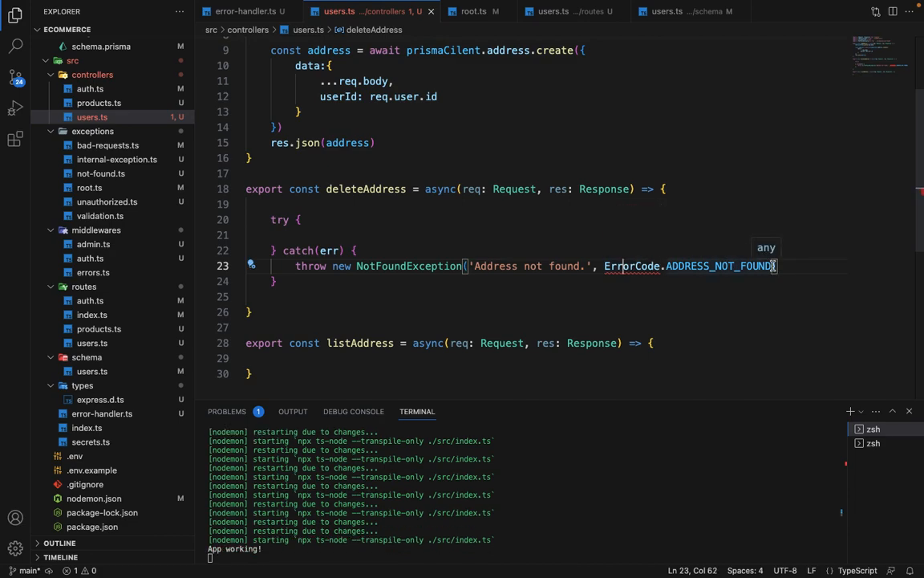
{"action": "left_click_drag", "start_coordinate": [776, 266], "coordinate": [605, 266]}
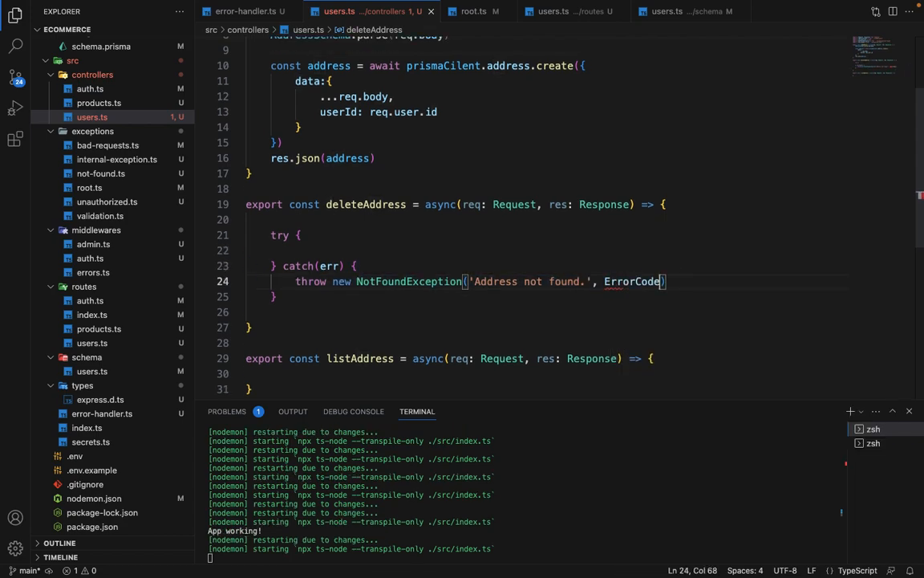
{"action": "type", "text": ".ADDRESS_NOT_FOUND"}
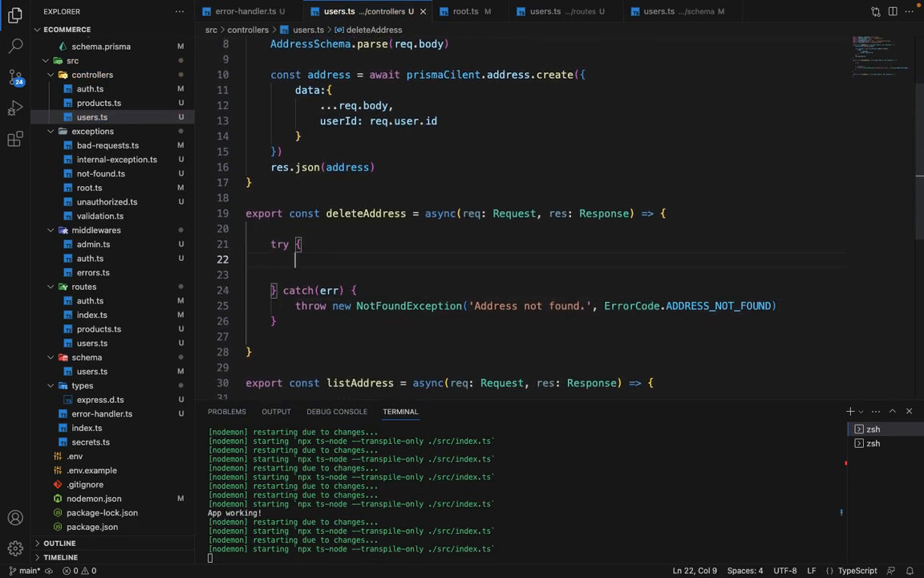
Step: Delete the address with await prismaCilent.address.delete where id is +req.params.id
{"action": "type", "text": "a"}
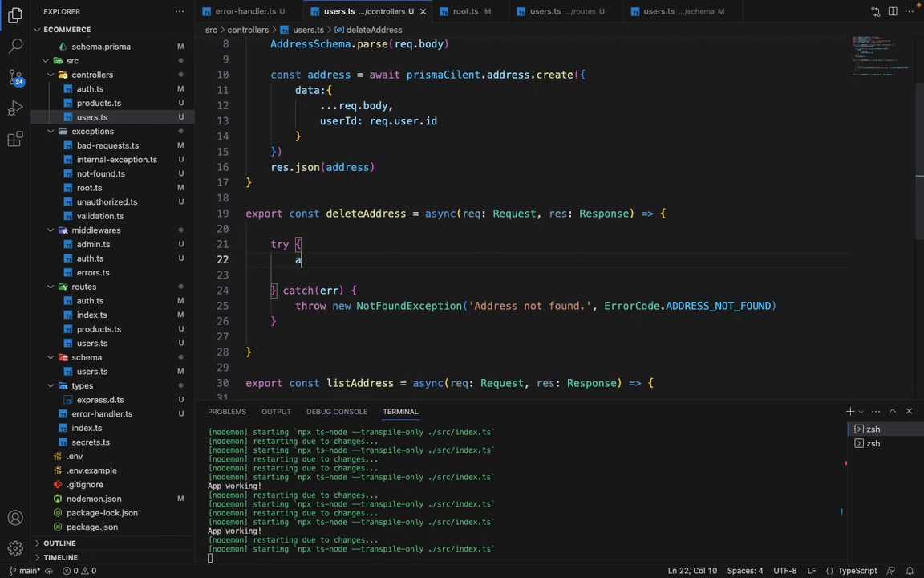
{"action": "type", "text": "await pr"}
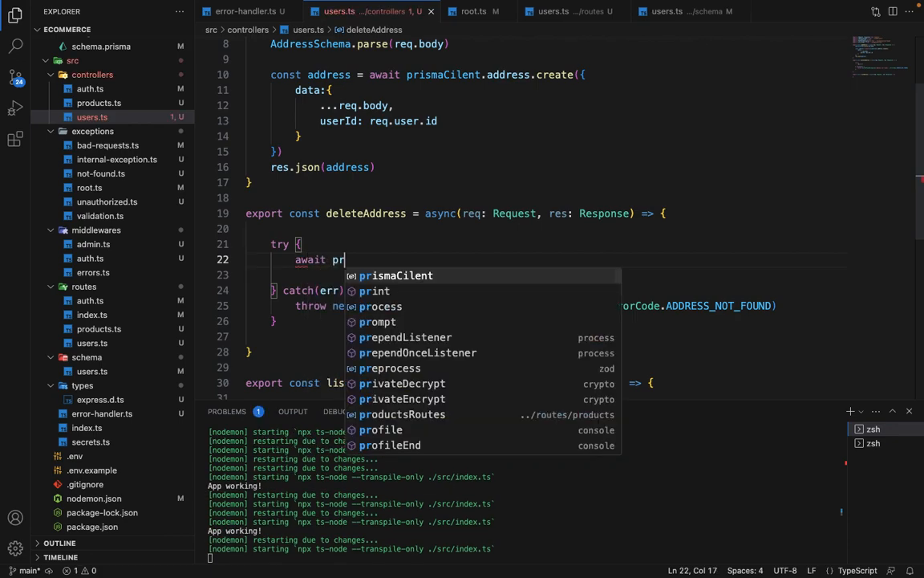
{"action": "type", "text": "ismaCilent.add"}
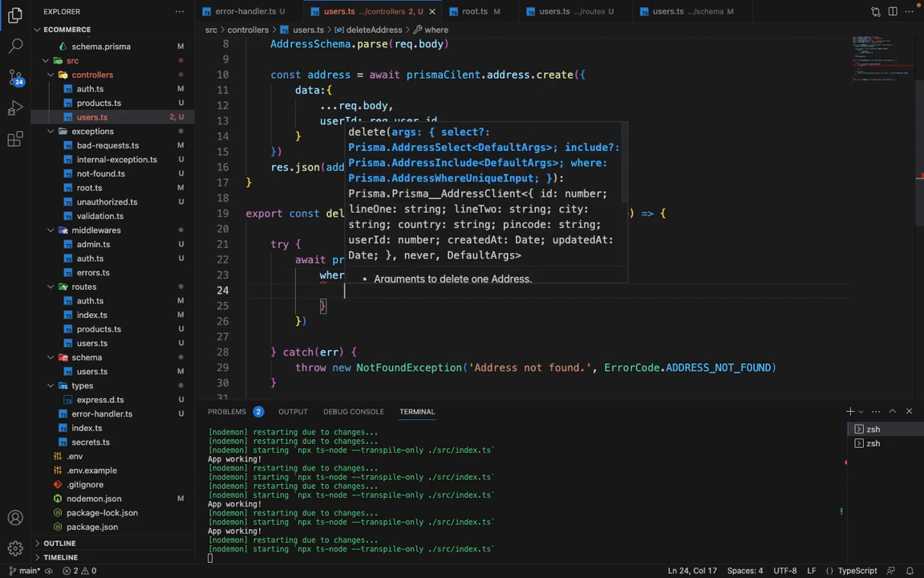
{"action": "type", "text": "id: req"}
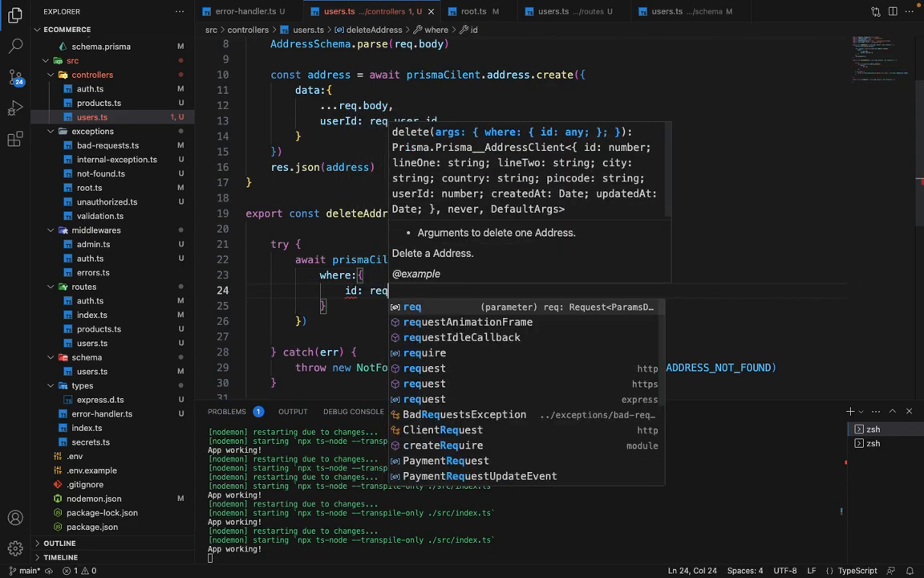
{"action": "type", "text": "req.params.id"}
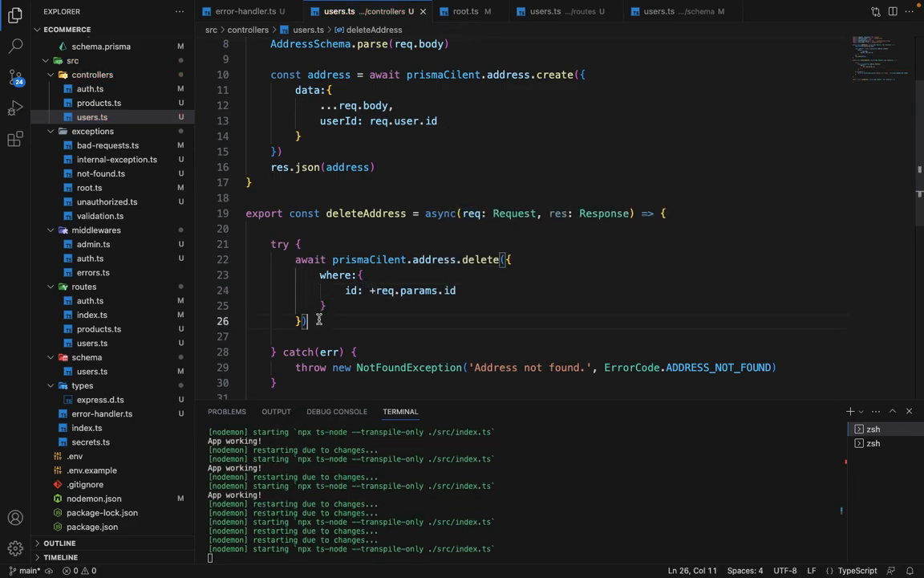
Step: Respond from deleteAddress with res.json({success: true})
{"action": "type", "text": "res."}
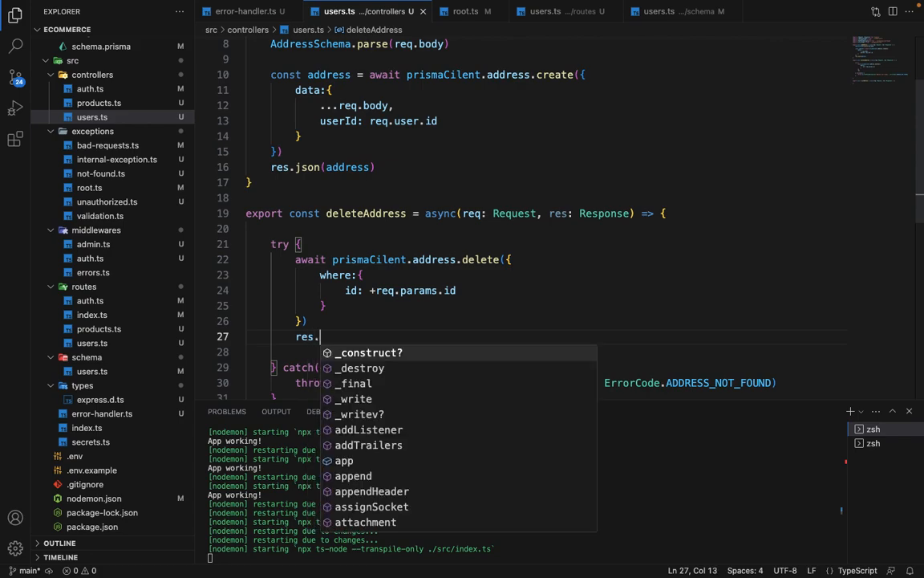
{"action": "type", "text": "json()"}
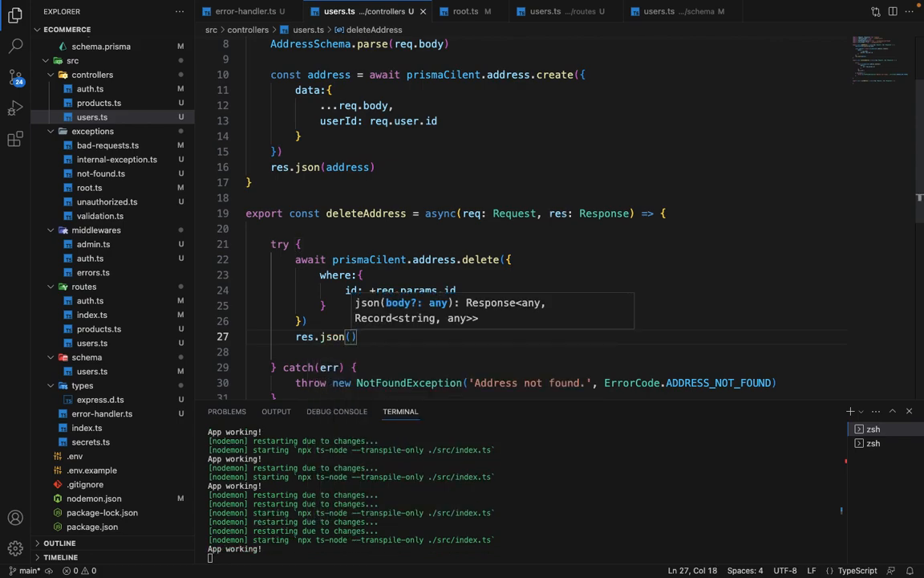
{"action": "type", "text": "{success"}
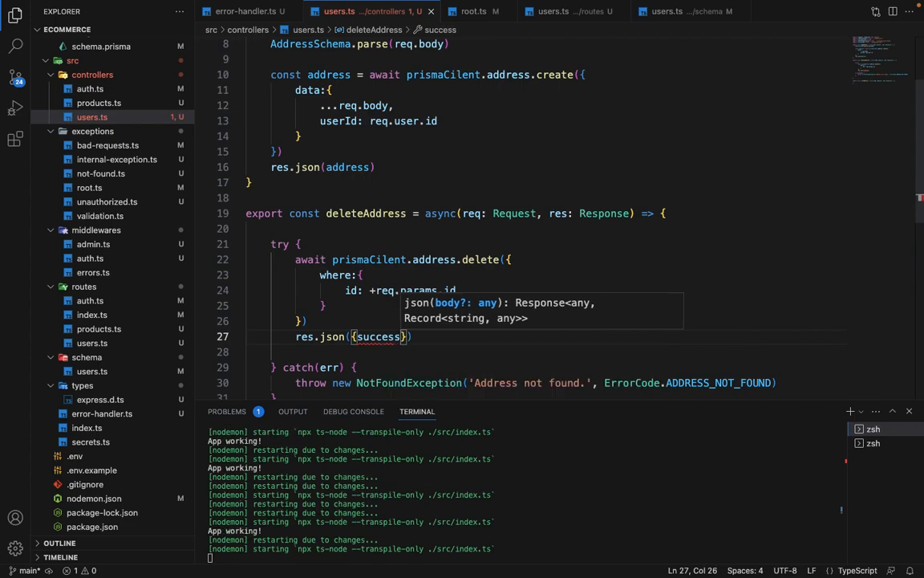
{"action": "type", "text": "true"}
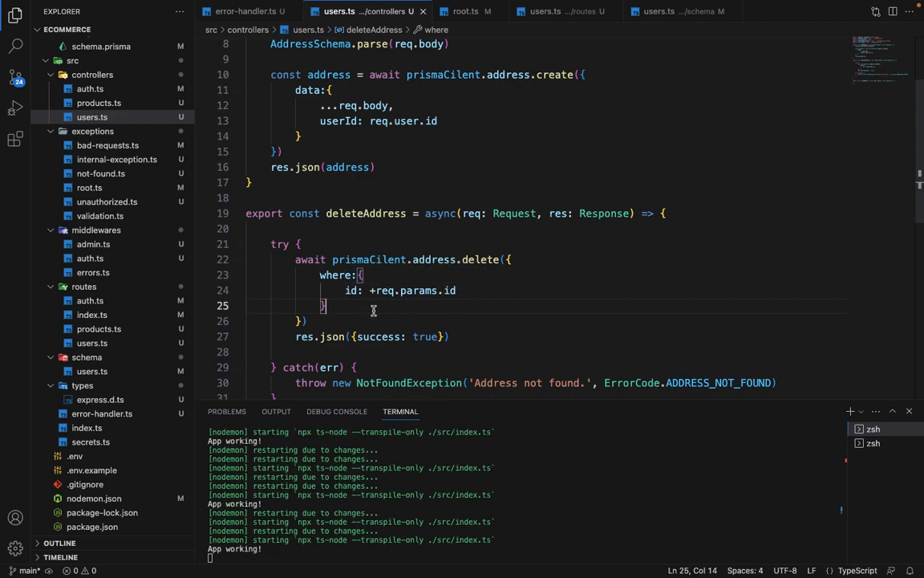
{"action": "scroll", "scroll_direction": "down", "scroll_amount": 3}
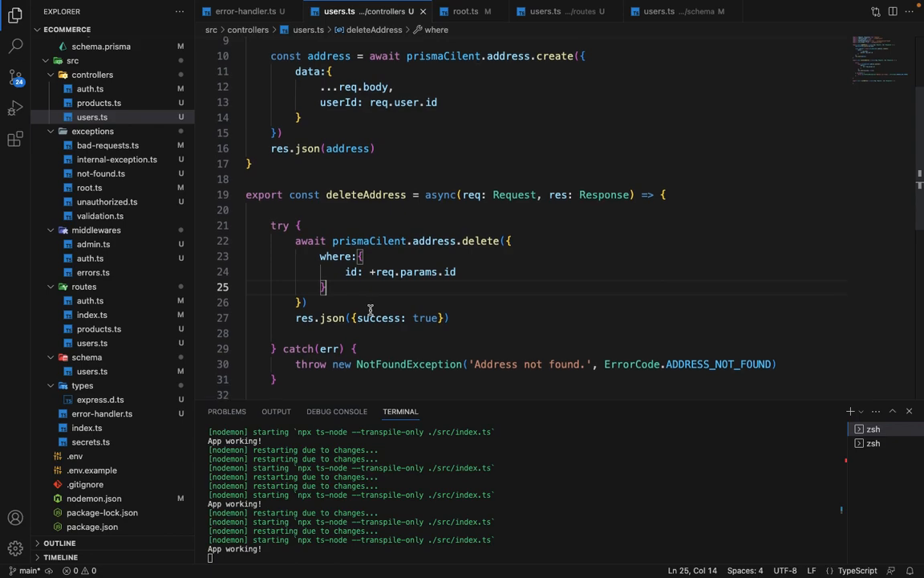
{"action": "scroll", "scroll_direction": "down", "scroll_amount": 3}
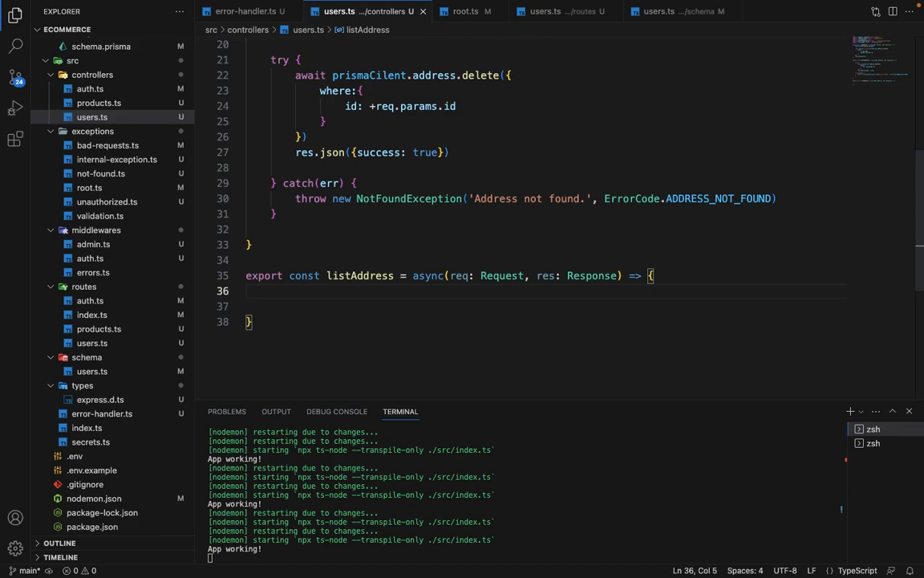
Step: Fetch addresses with prismaCilent.address.findMany where userId is req.user.id
{"action": "type", "text": "const addre"}
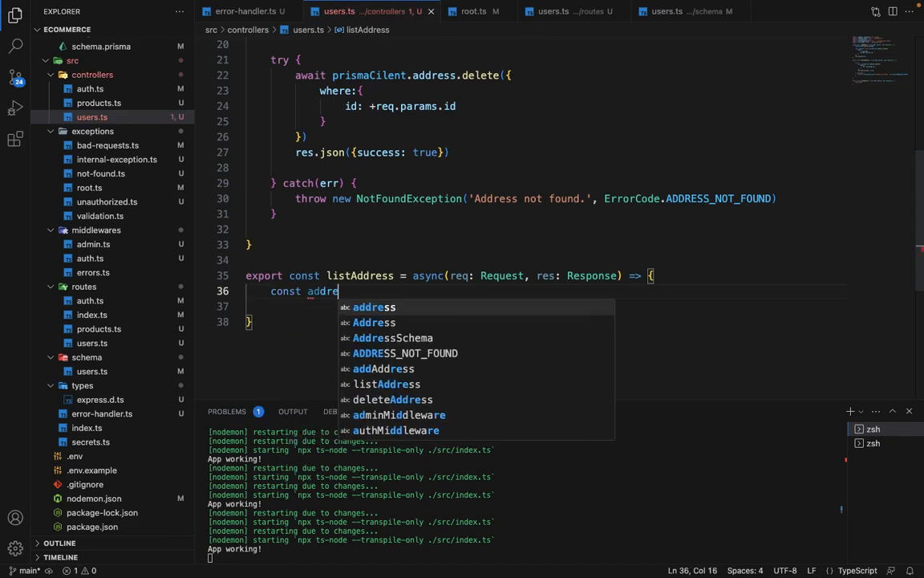
{"action": "type", "text": "sses = await prism"}
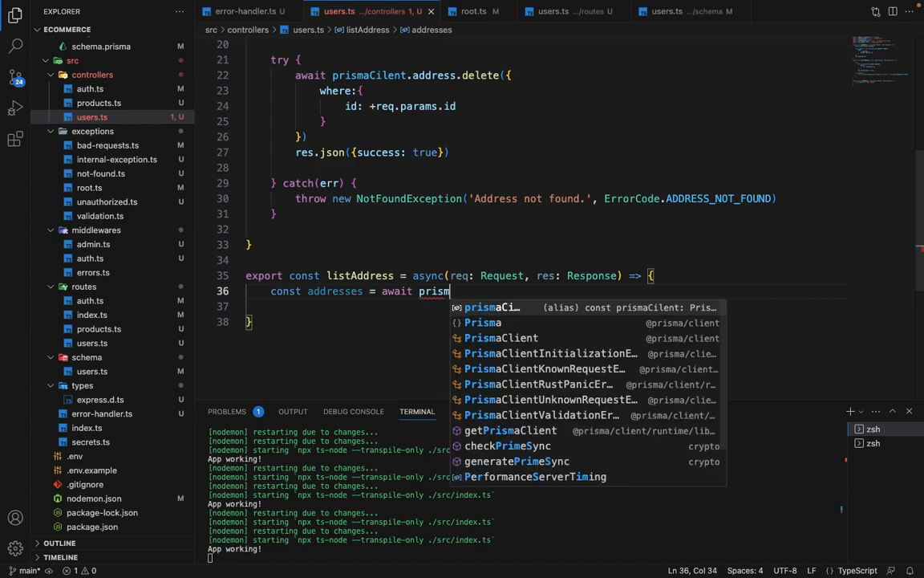
{"action": "type", "text": "aCilent.address.findMany({"}
{"action": "left_click", "coordinate": [544, 305]}
{"action": "type", "text": "use"}
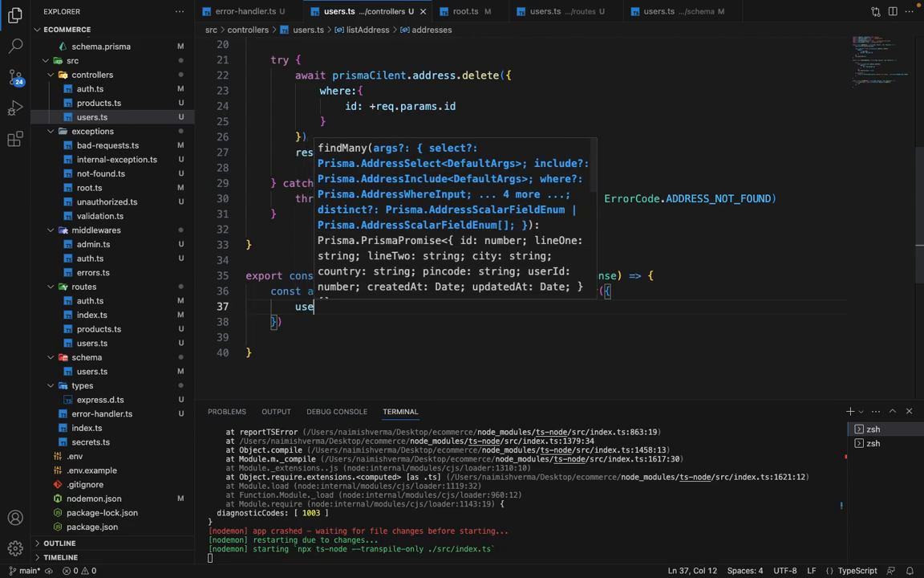
{"action": "type", "text": "where"}
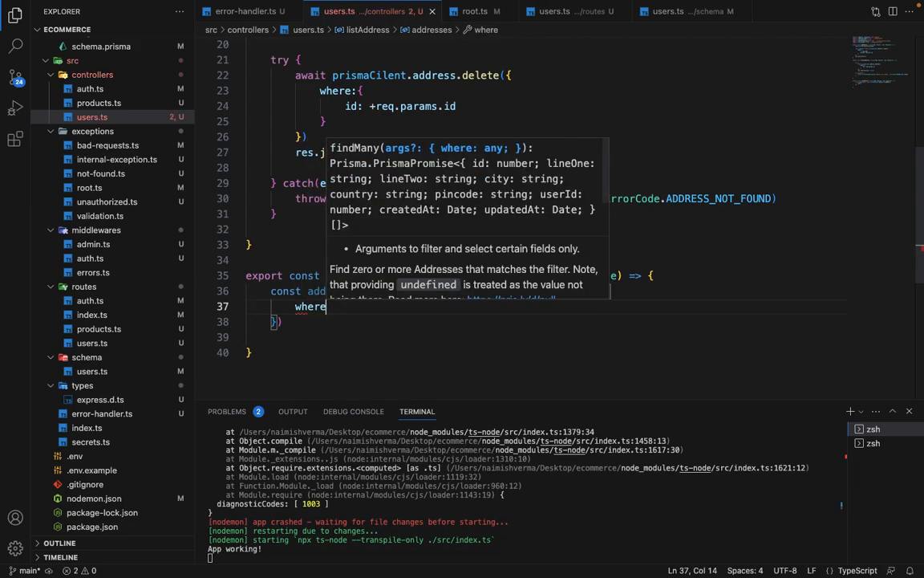
{"action": "type", "text": "userId:"}
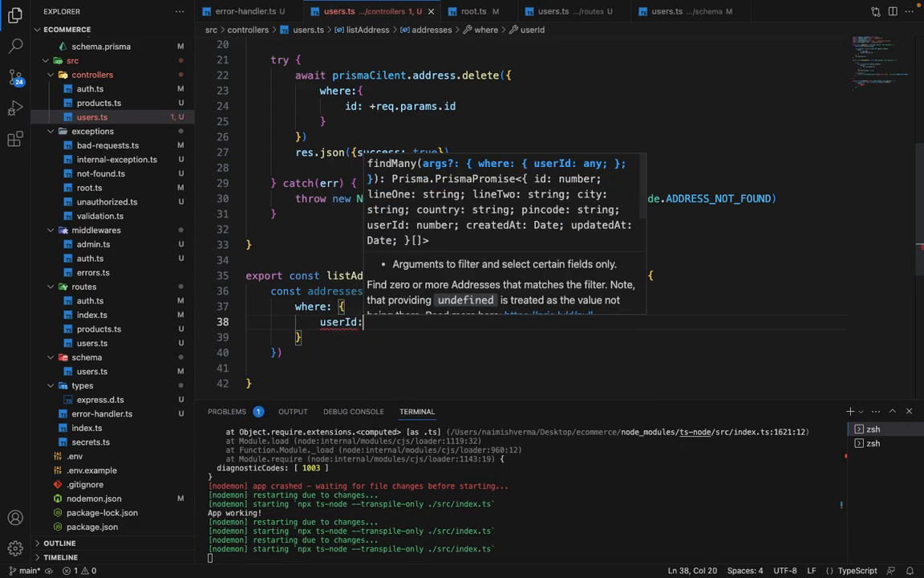
{"action": "type", "text": "req."}
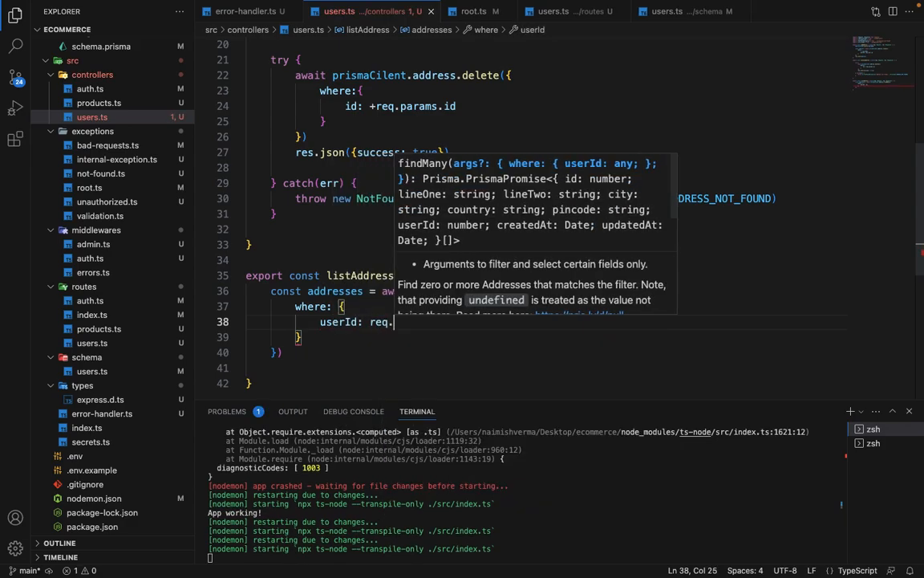
{"action": "type", "text": "user.id"}
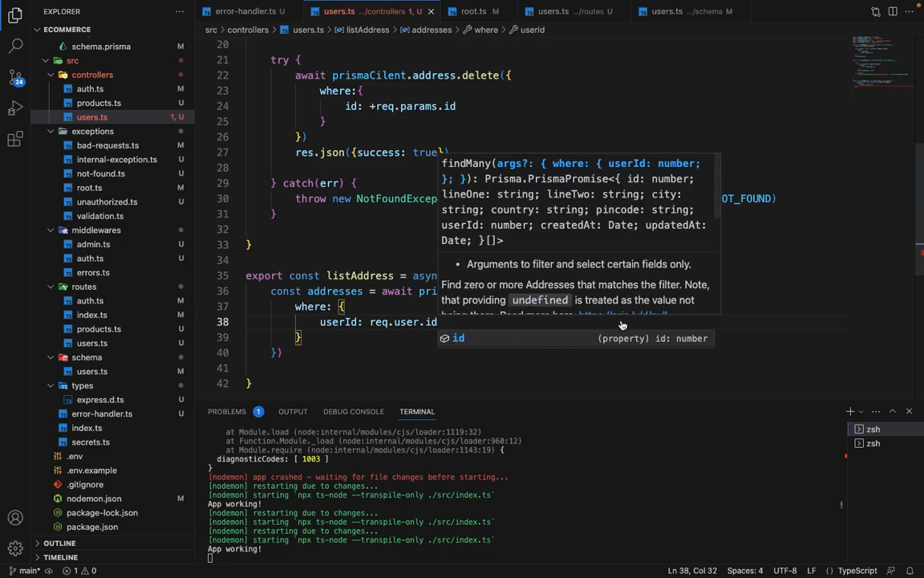
Step: Return the fetched addresses with res.json(addresses)
{"action": "type", "text": "res.json("}
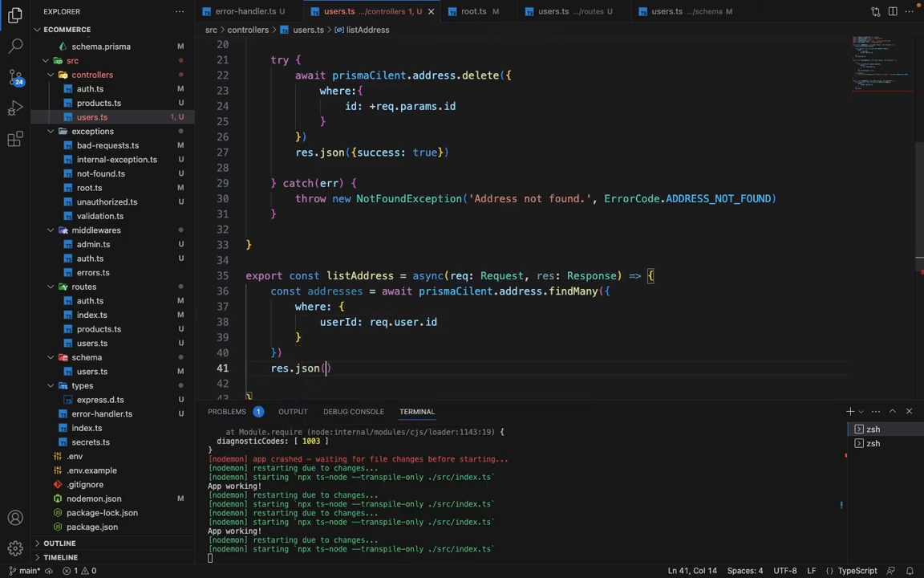
{"action": "left_click", "coordinate": [324, 368]}
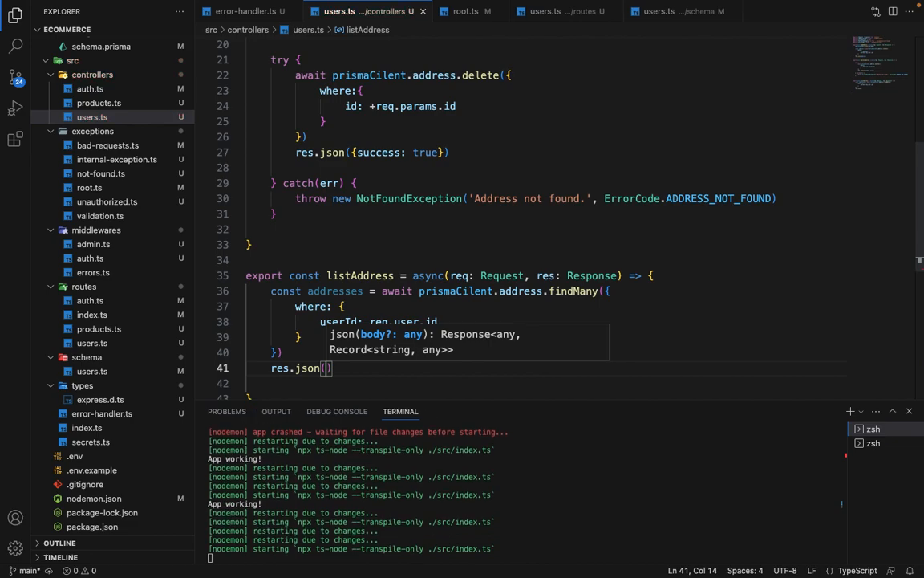
{"action": "type", "text": "a"}
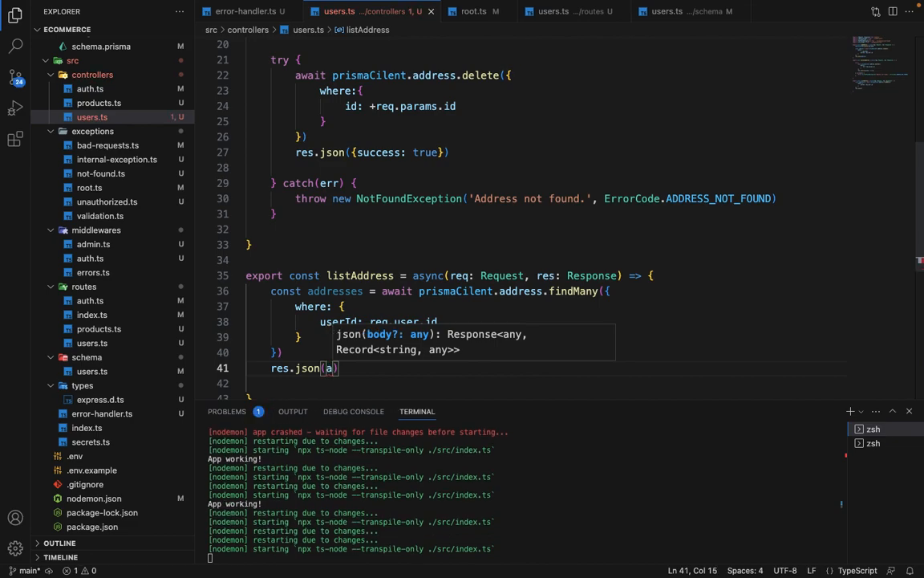
{"action": "type", "text": "ddresses"}
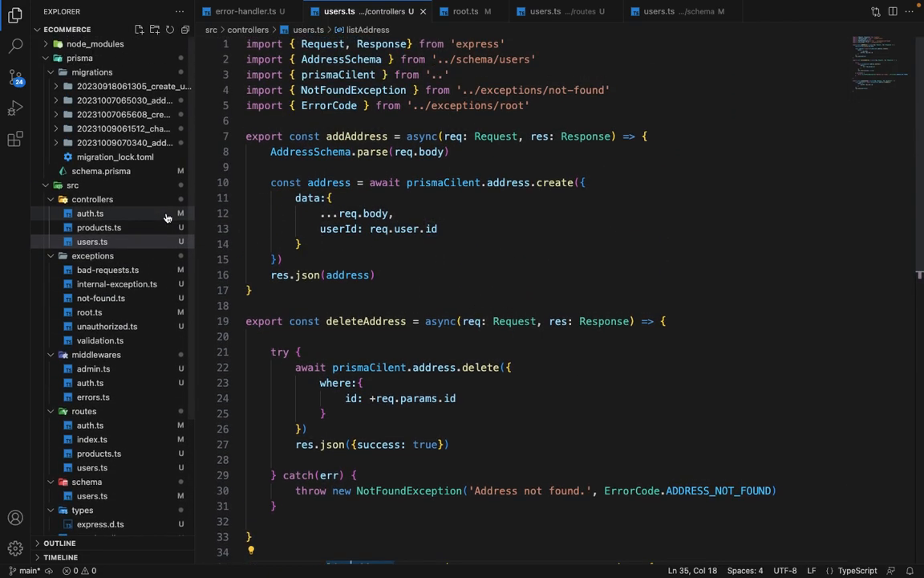
Step: Open schema.prisma and scroll up to the User and Address models
{"action": "left_click", "coordinate": [101, 170]}
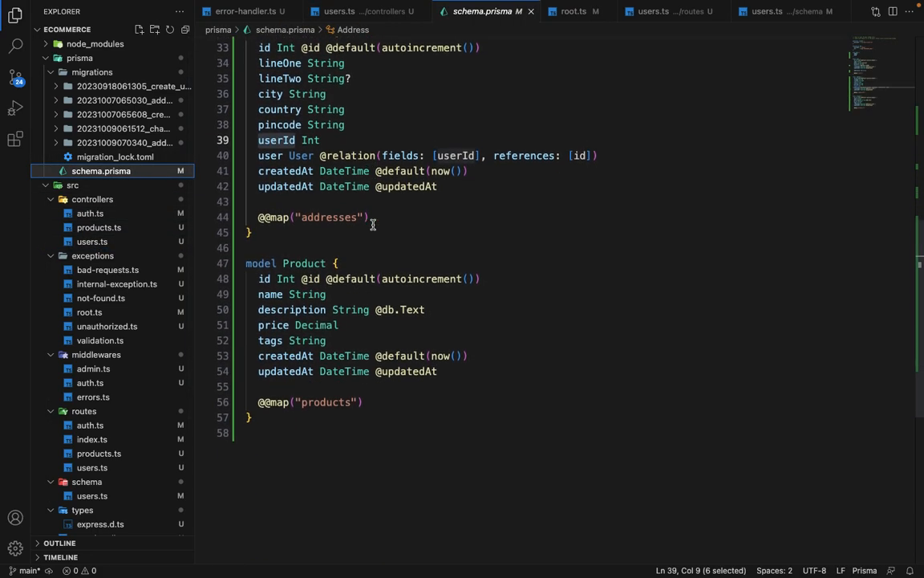
{"action": "scroll", "scroll_direction": "up", "scroll_amount": 3}
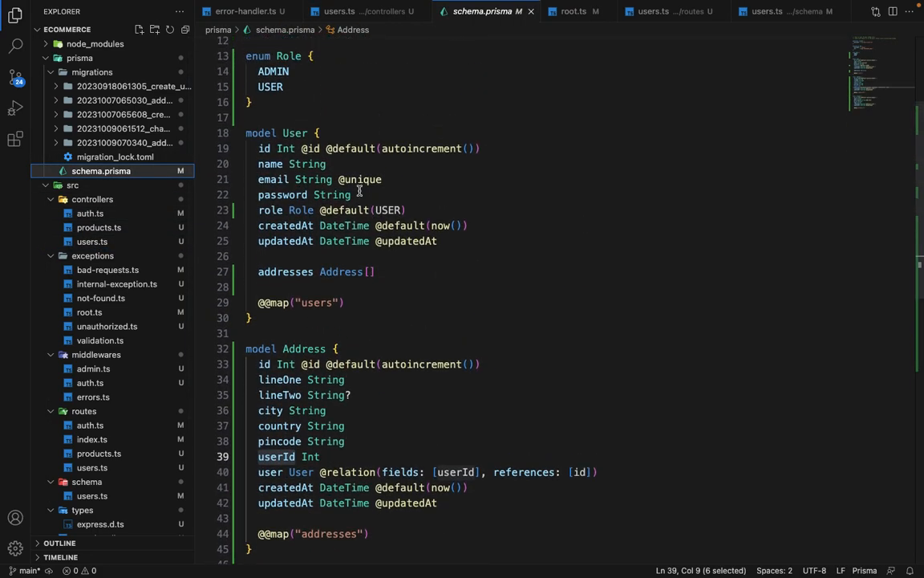